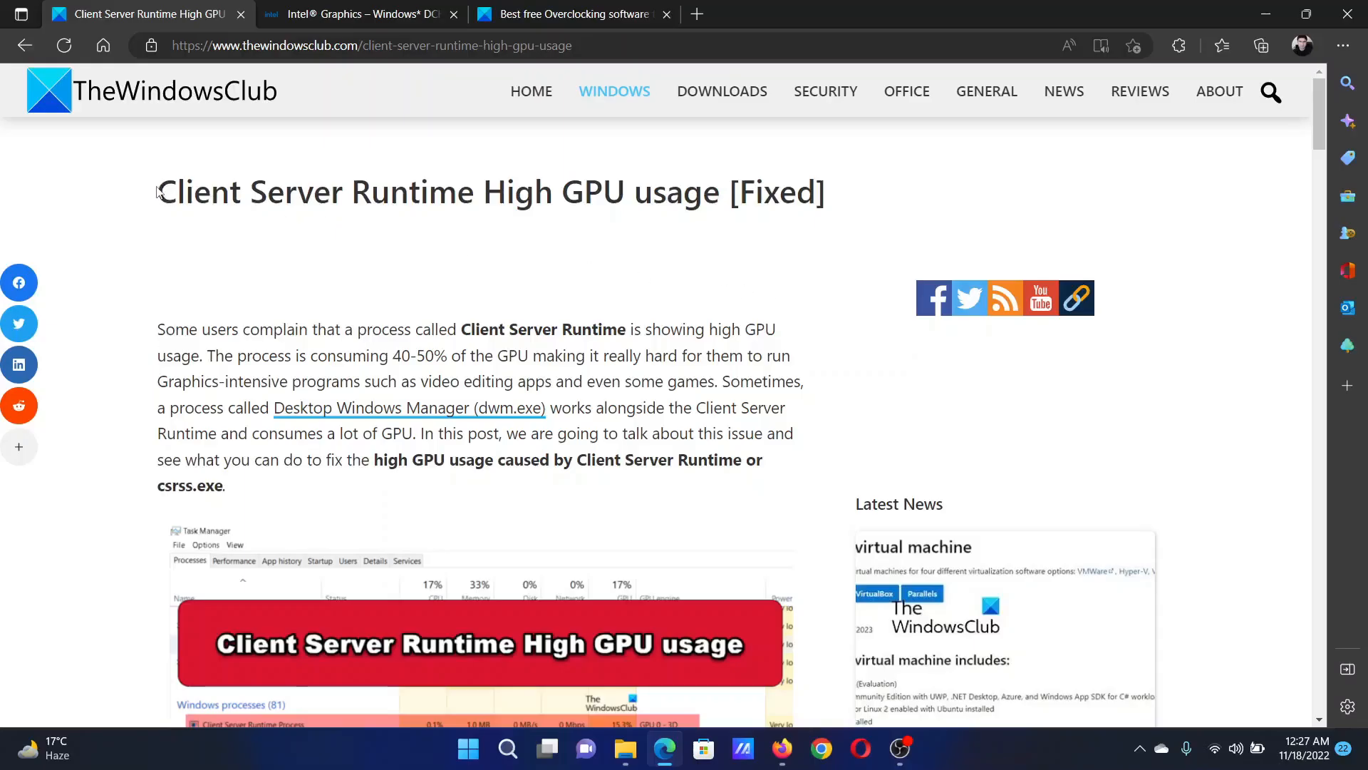
Scroll the article to its list of fixes and highlight the first fix.
{"action": "left_click_drag", "start_coordinate": [157, 192], "coordinate": [667, 192]}
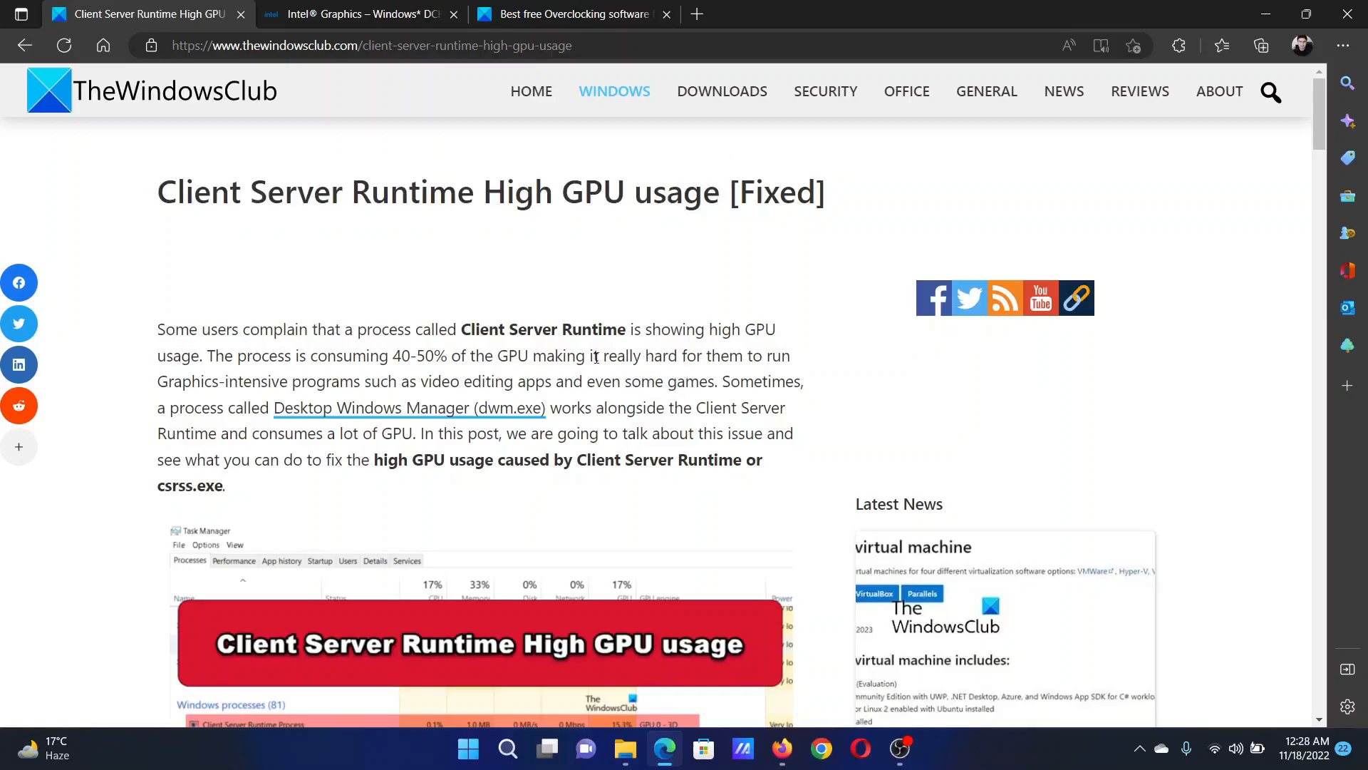
{"action": "scroll", "scroll_direction": "down", "scroll_amount": 3}
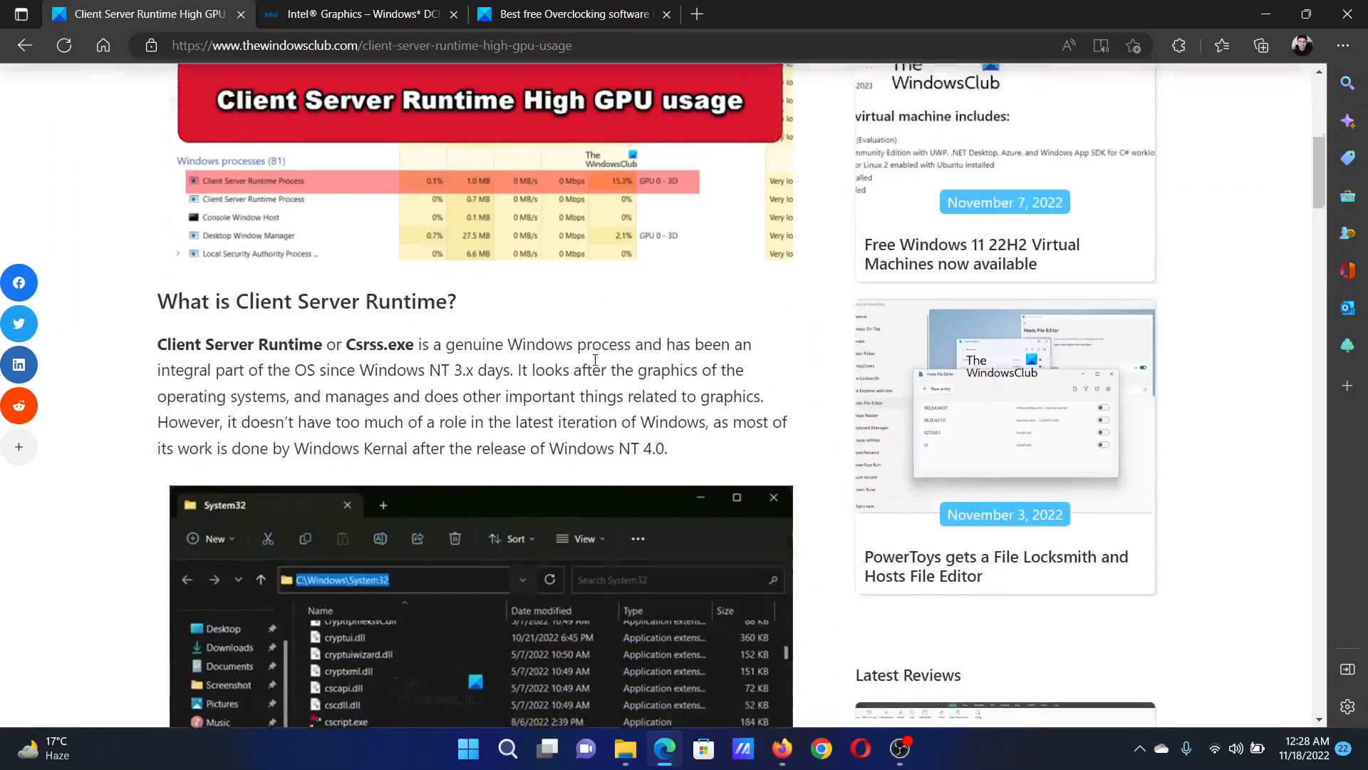
{"action": "scroll", "scroll_direction": "down", "scroll_amount": 3}
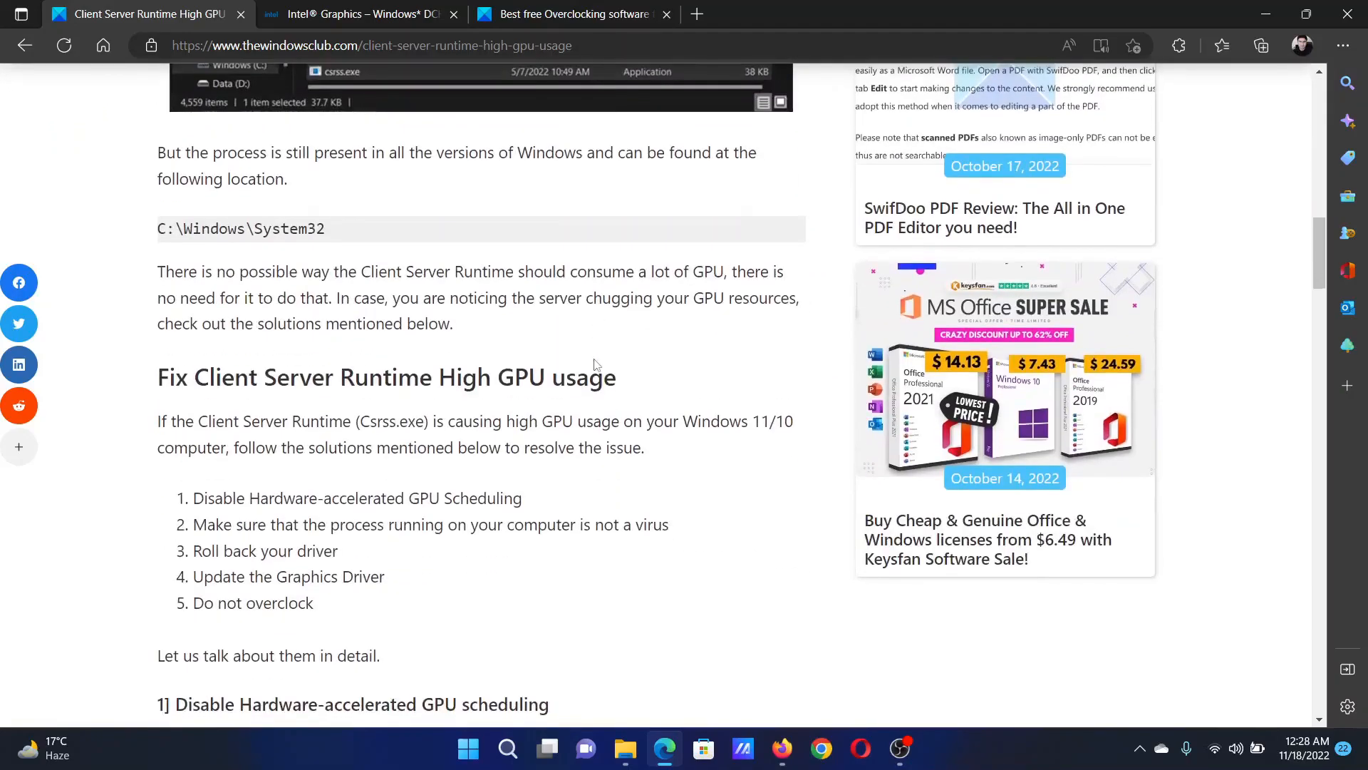
{"action": "scroll", "scroll_direction": "down", "scroll_amount": 3}
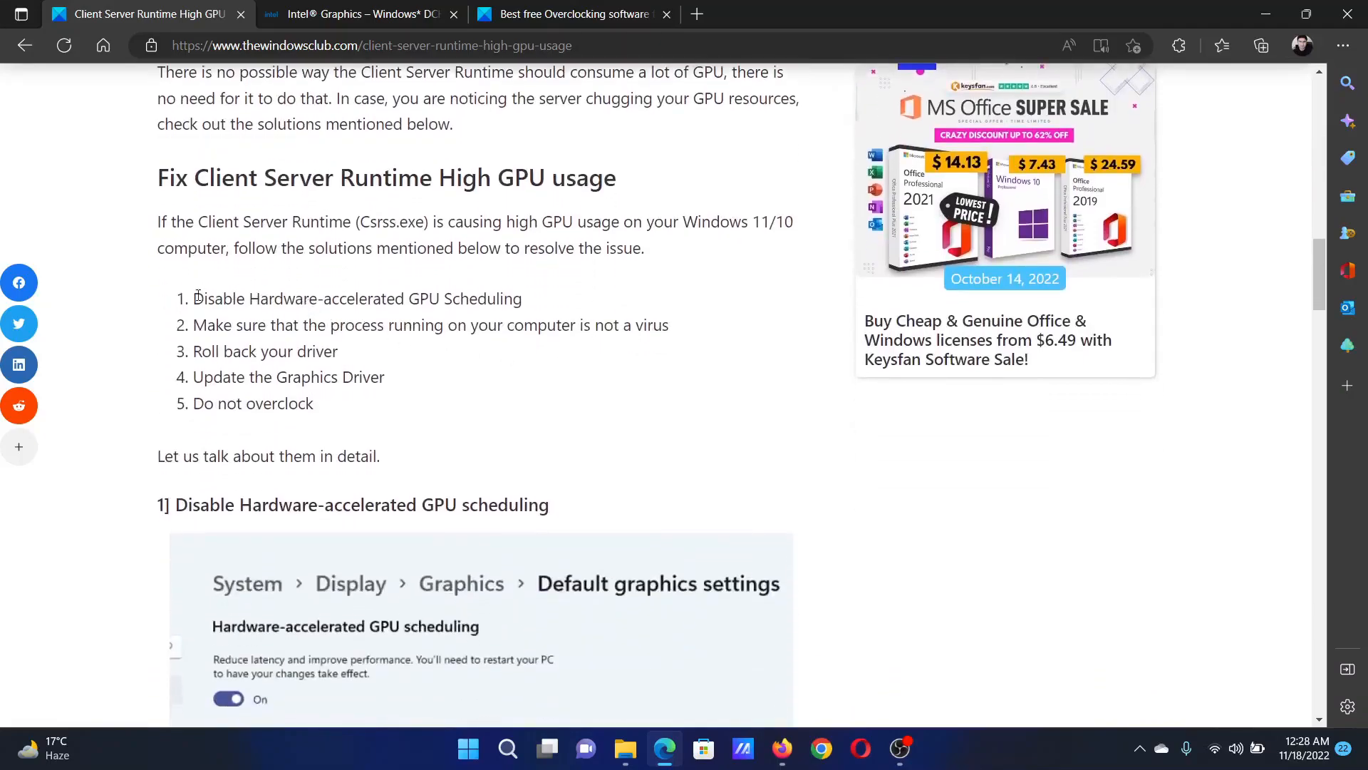
{"action": "left_click_drag", "start_coordinate": [194, 298], "coordinate": [521, 298]}
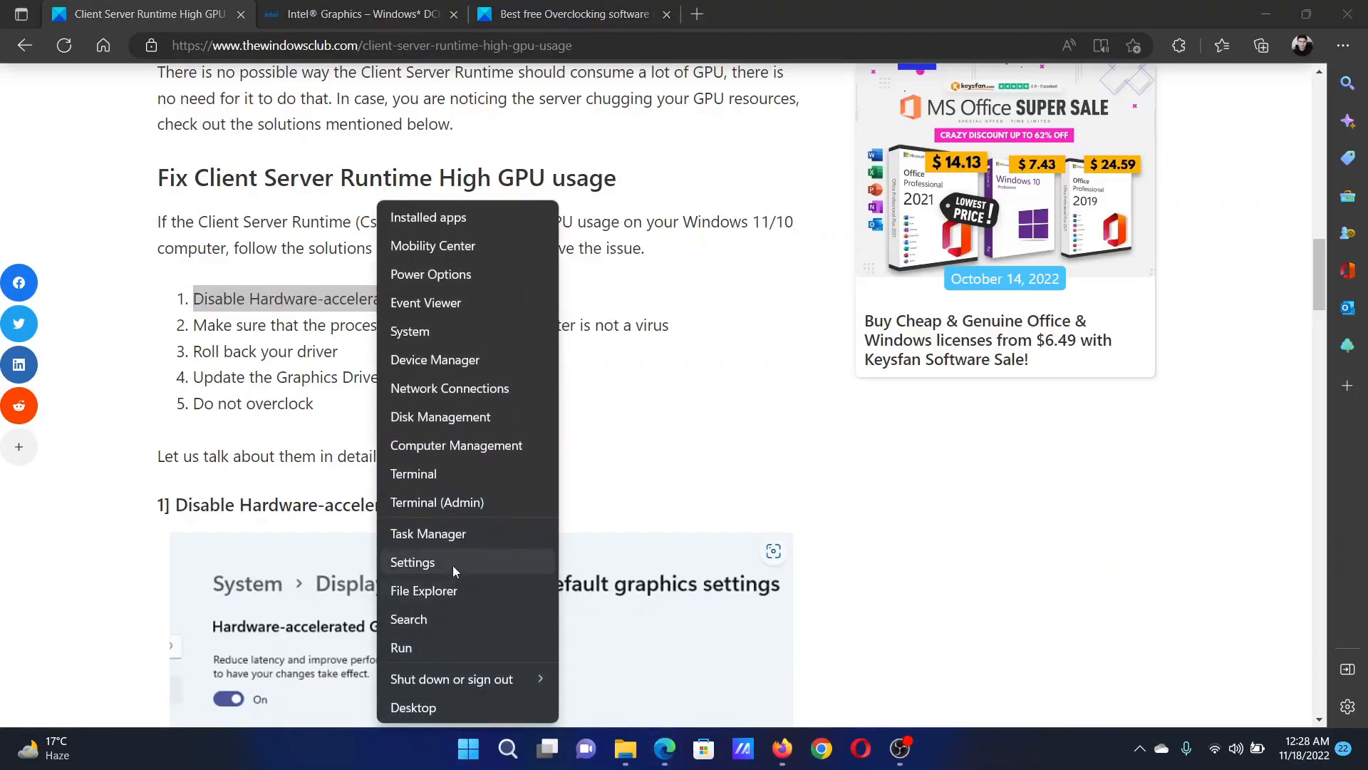
In Settings > Display > Graphics defaults, toggle Optimizations for windowed games.
{"action": "left_click", "coordinate": [412, 563]}
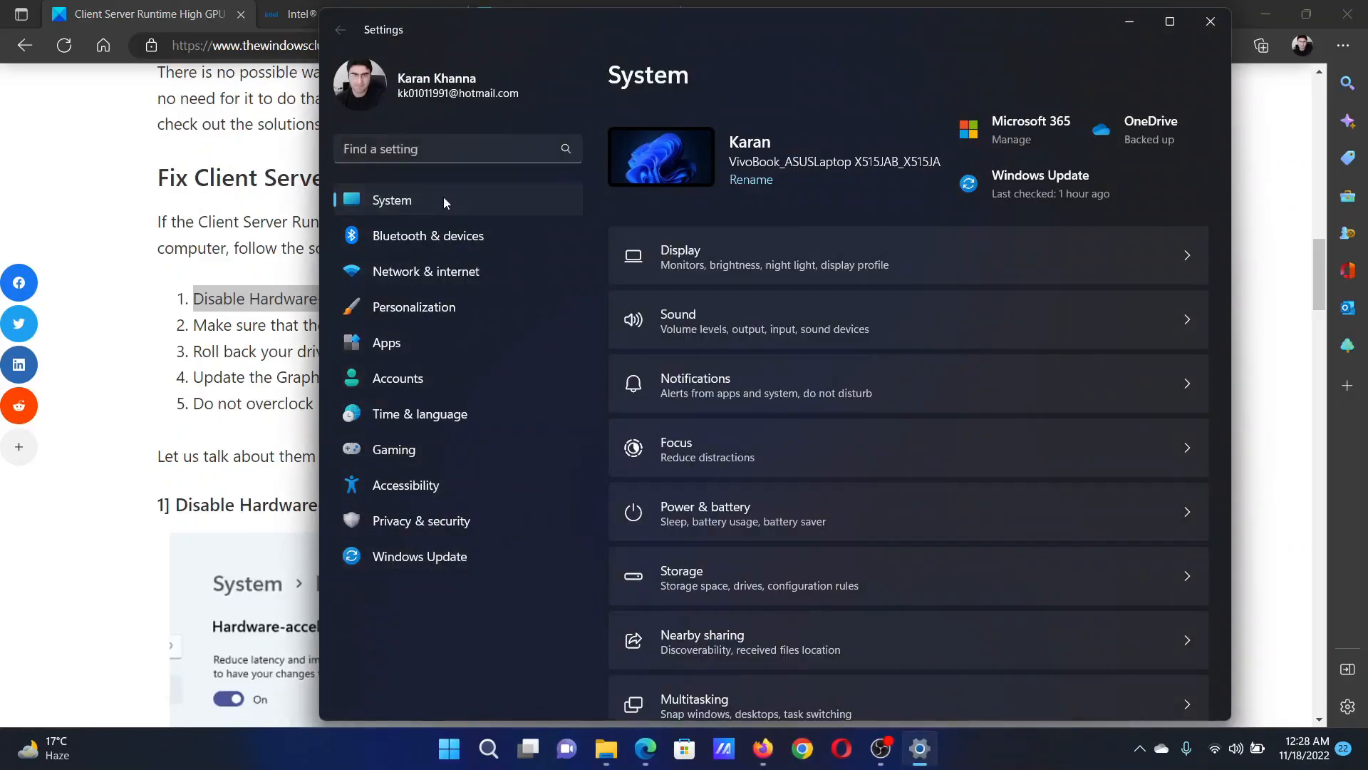
{"action": "scroll", "scroll_direction": "down", "scroll_amount": 3}
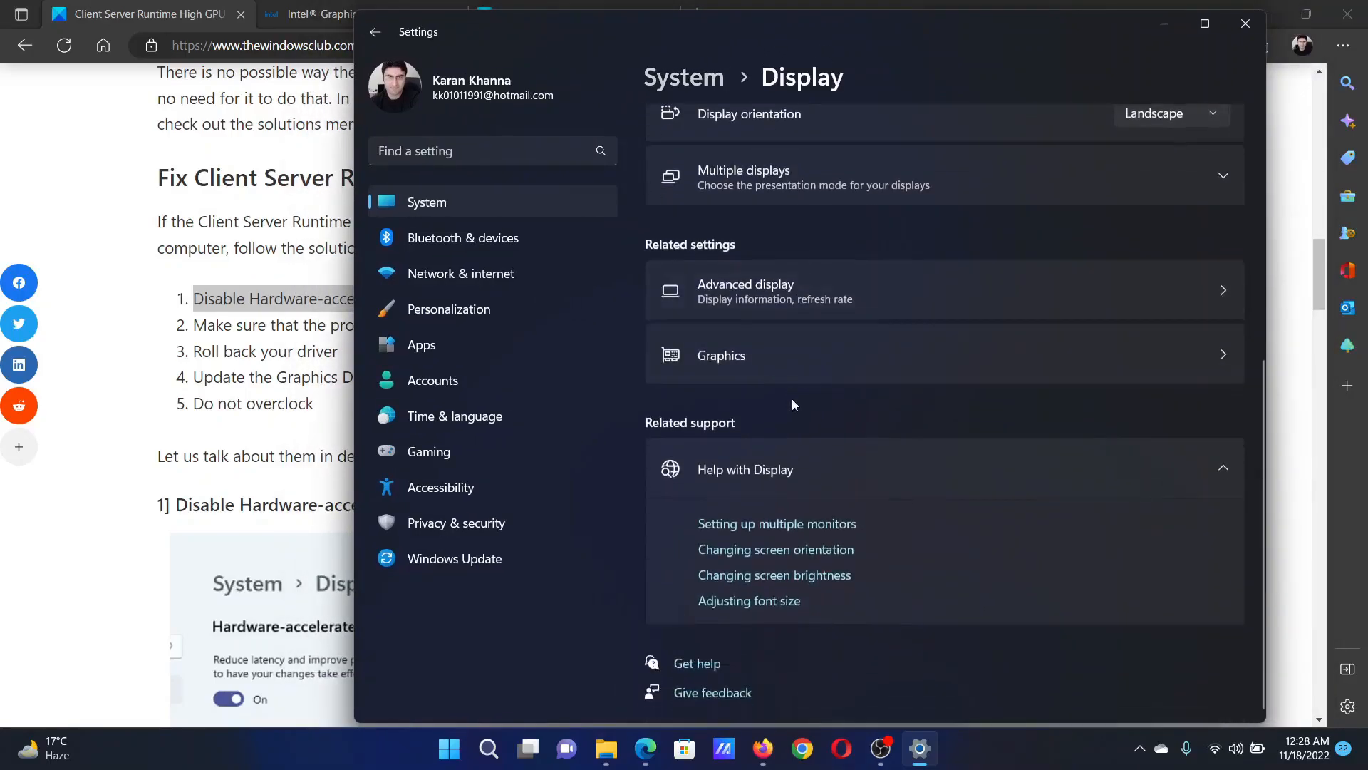
{"action": "left_click", "coordinate": [721, 356]}
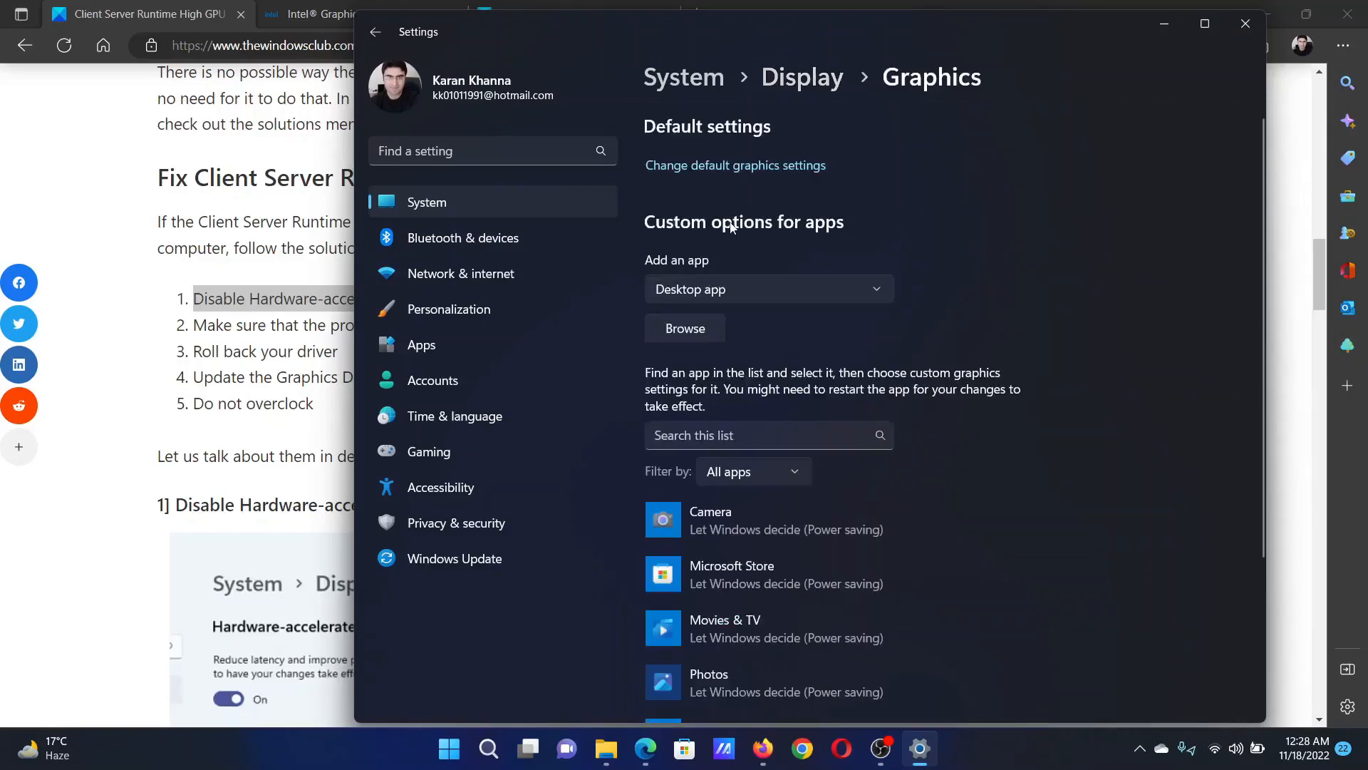
{"action": "mouse_move", "coordinate": [723, 168]}
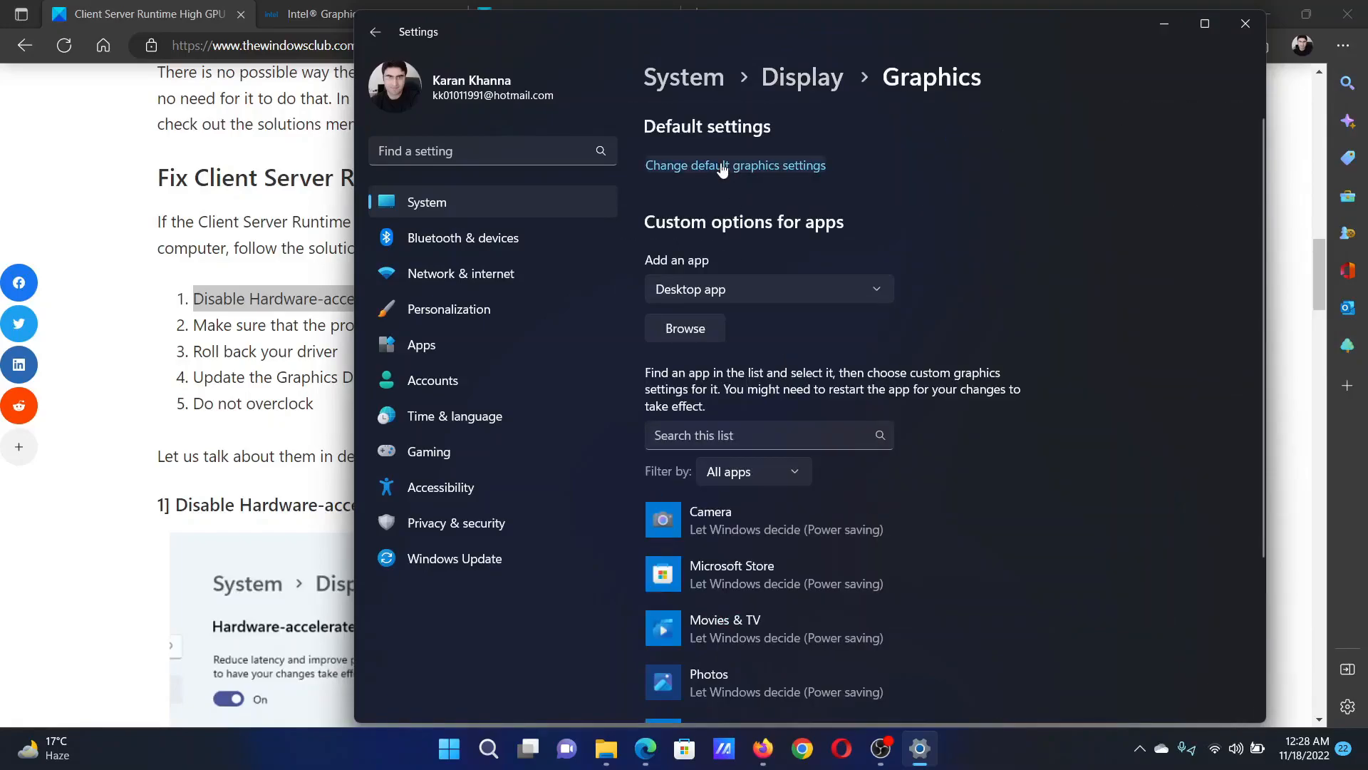
{"action": "left_click", "coordinate": [736, 165]}
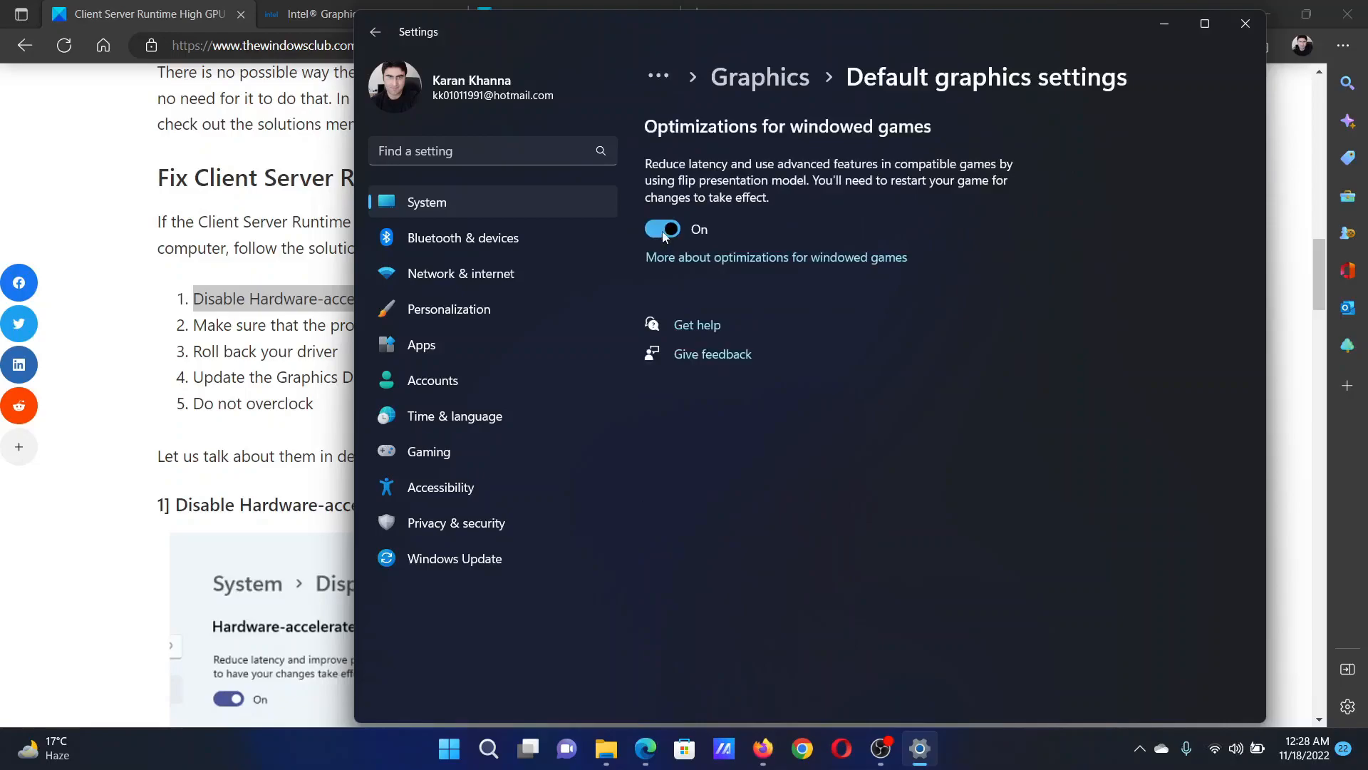
{"action": "left_click", "coordinate": [662, 228]}
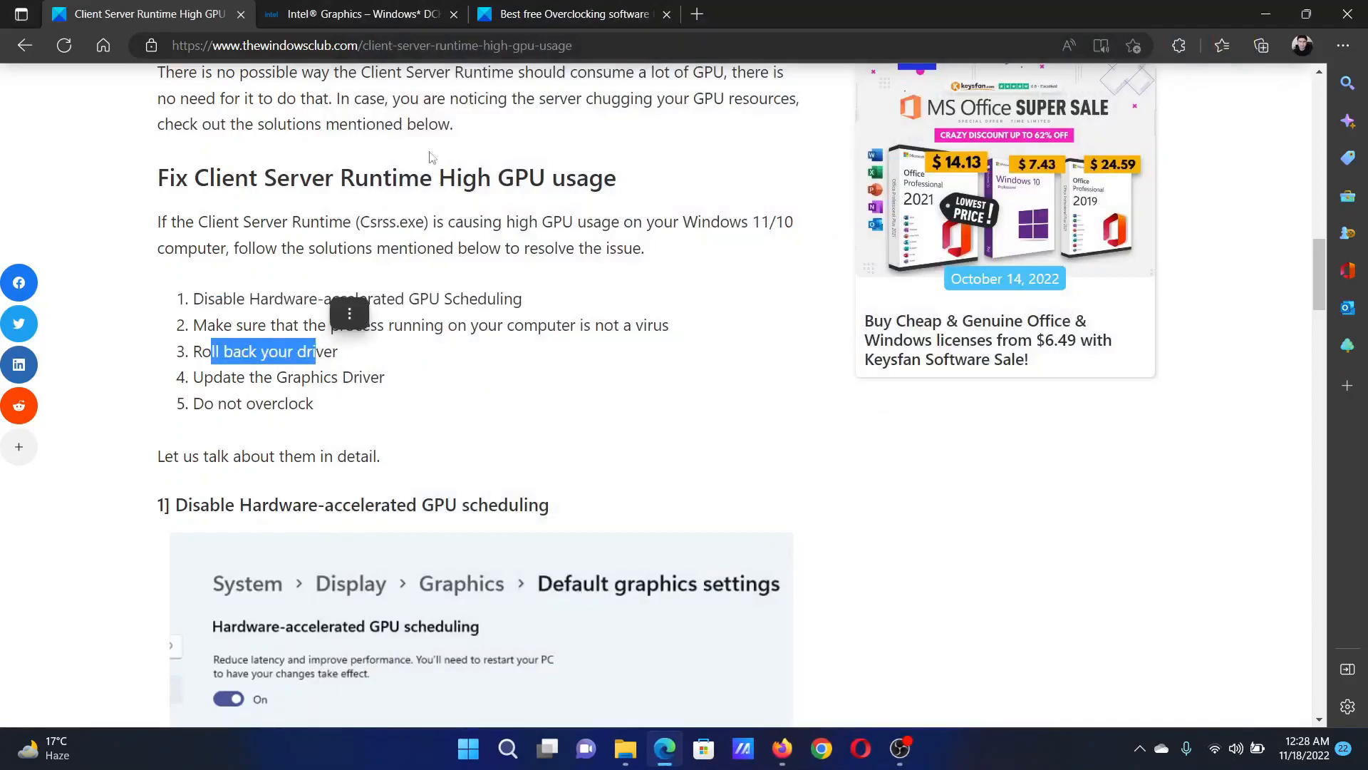
Close the Intel Graphics and overclocking article tabs, leaving only the article open.
{"action": "left_click", "coordinate": [367, 14]}
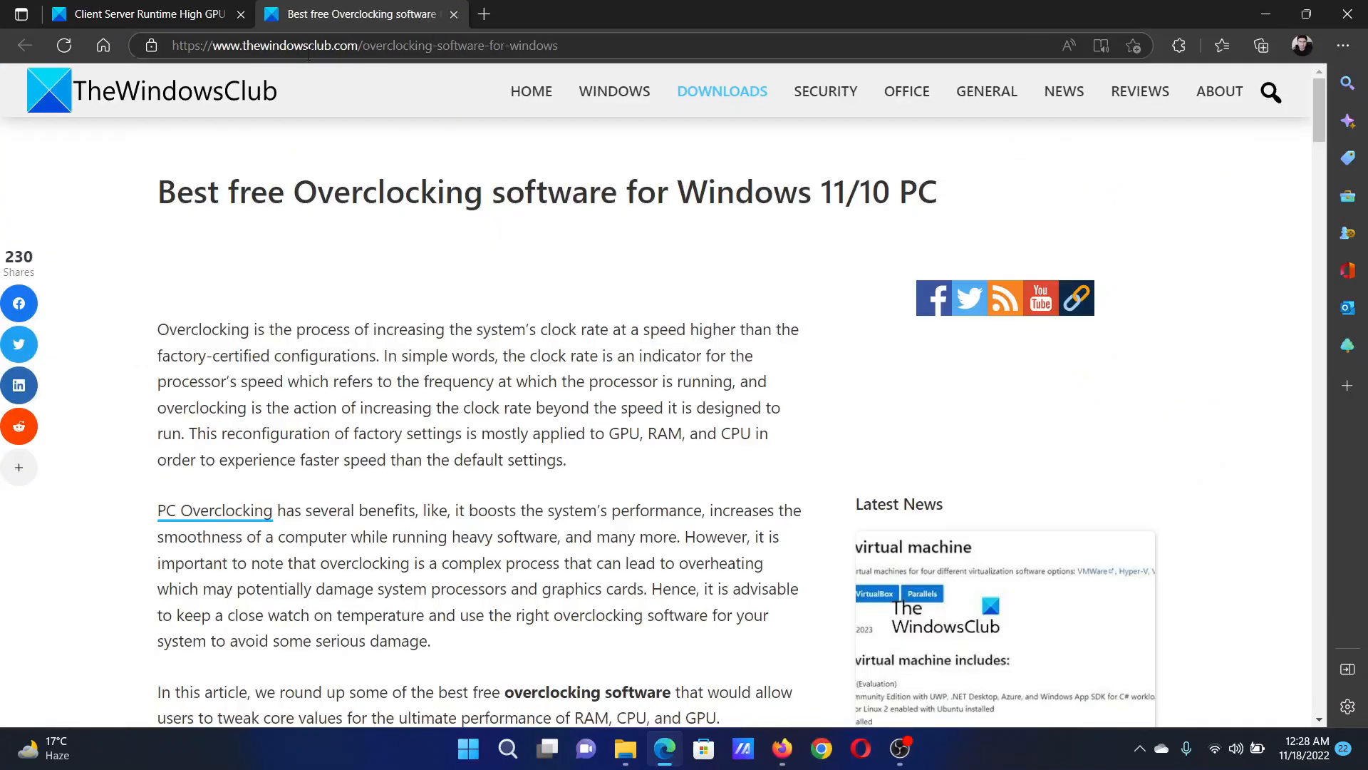
{"action": "left_click_drag", "start_coordinate": [189, 191], "coordinate": [533, 191]}
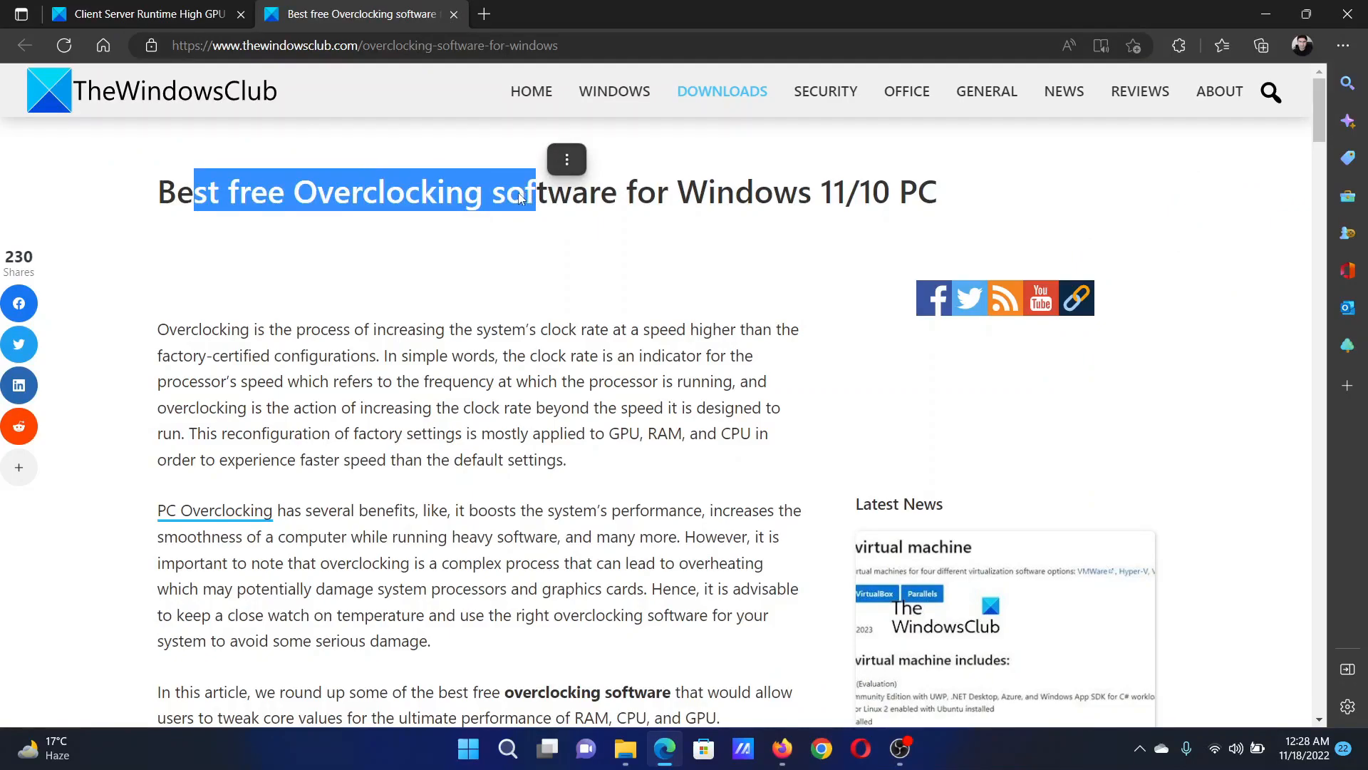
{"action": "left_click", "coordinate": [149, 14]}
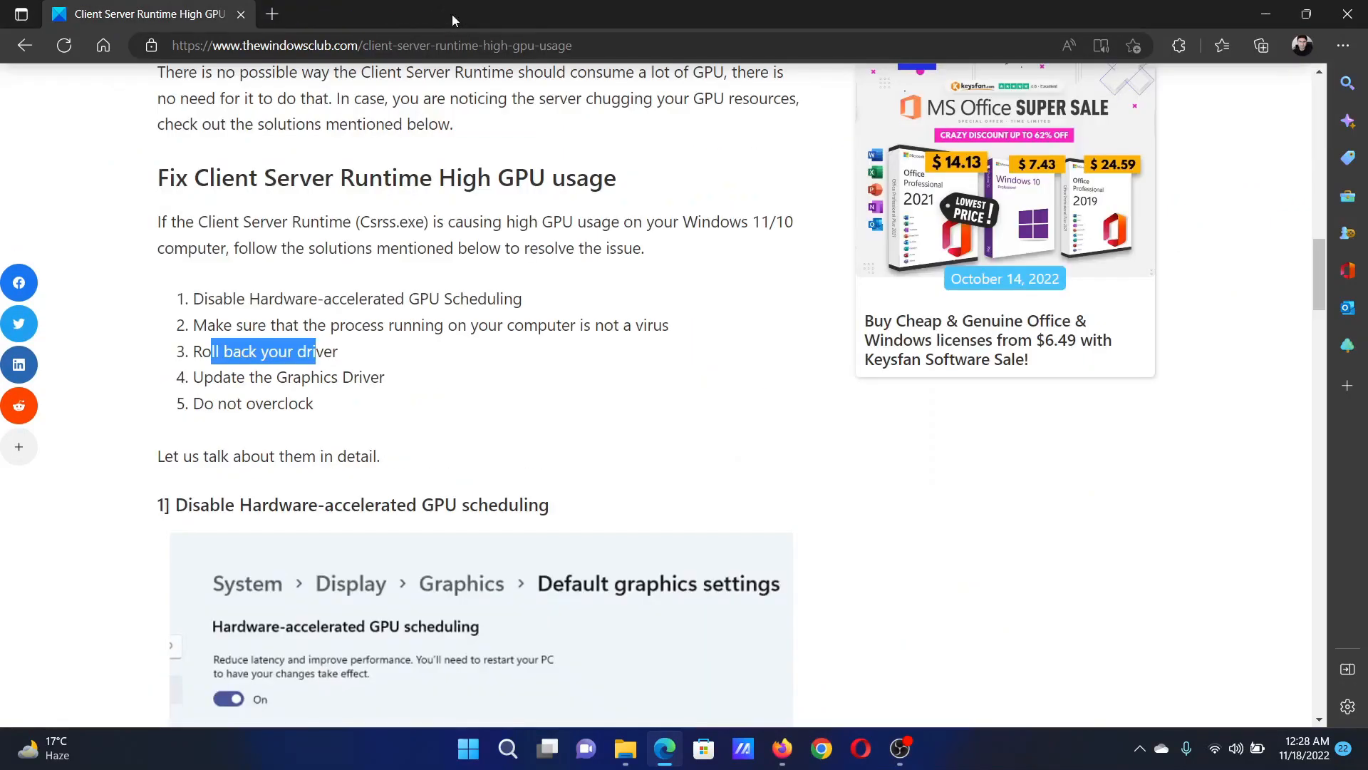
{"action": "mouse_move", "coordinate": [402, 363]}
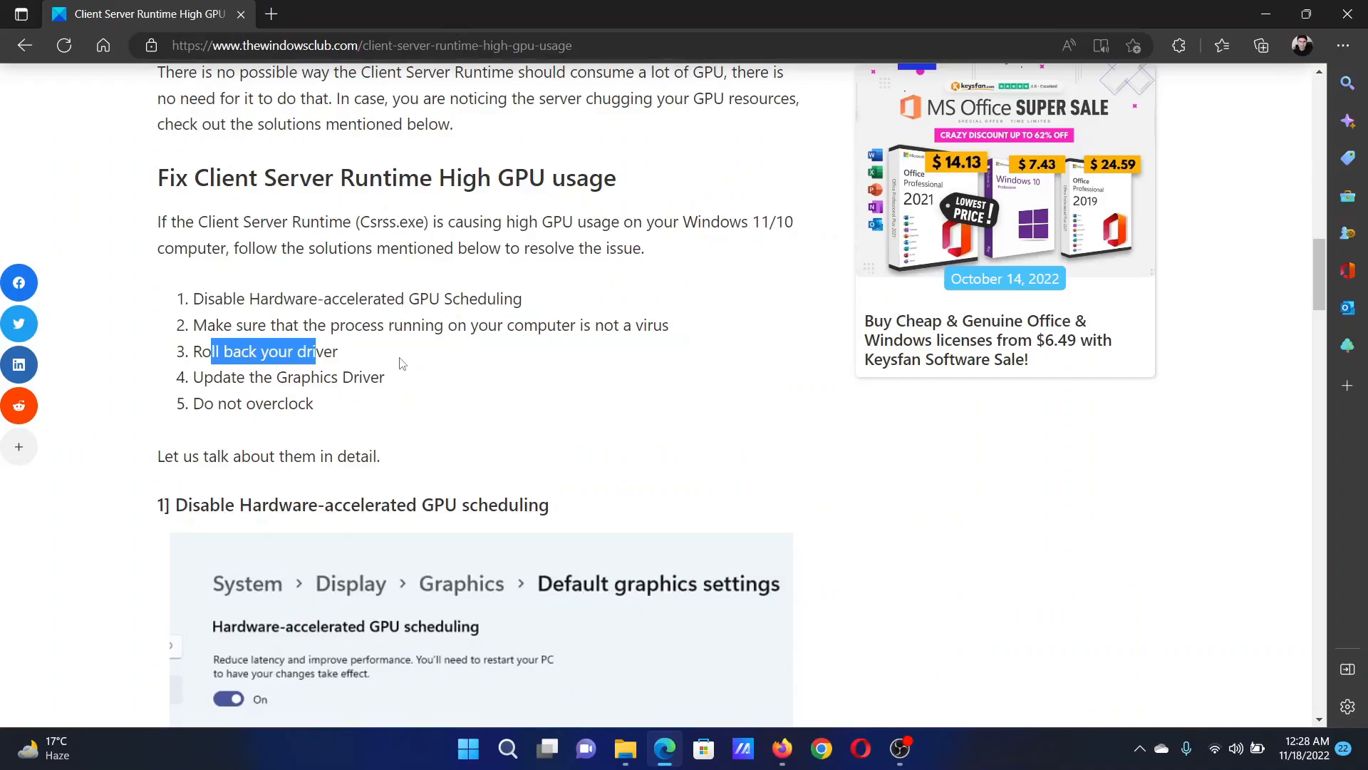
{"action": "mouse_move", "coordinate": [391, 366]}
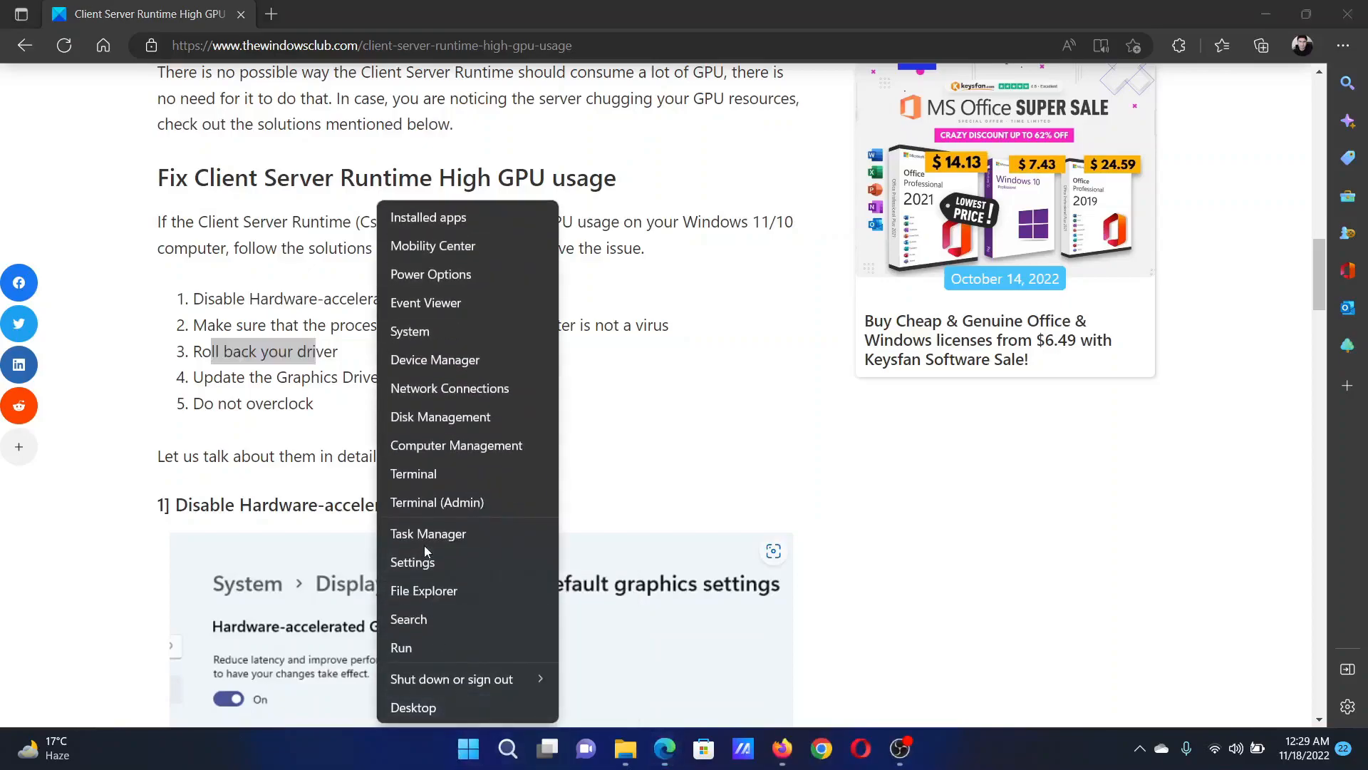
Check Windows Update, confirm the PC is up to date, and close Settings.
{"action": "left_click", "coordinate": [411, 562]}
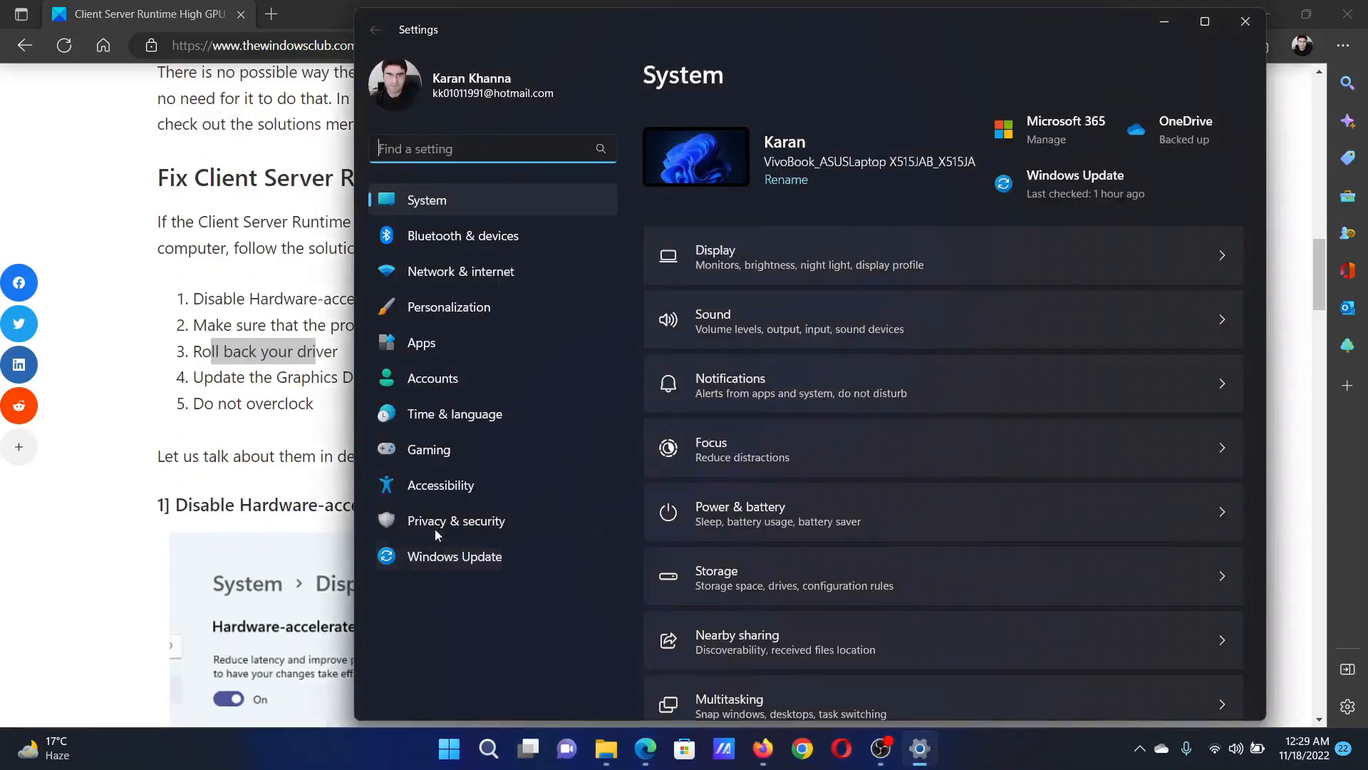
{"action": "left_click", "coordinate": [454, 556]}
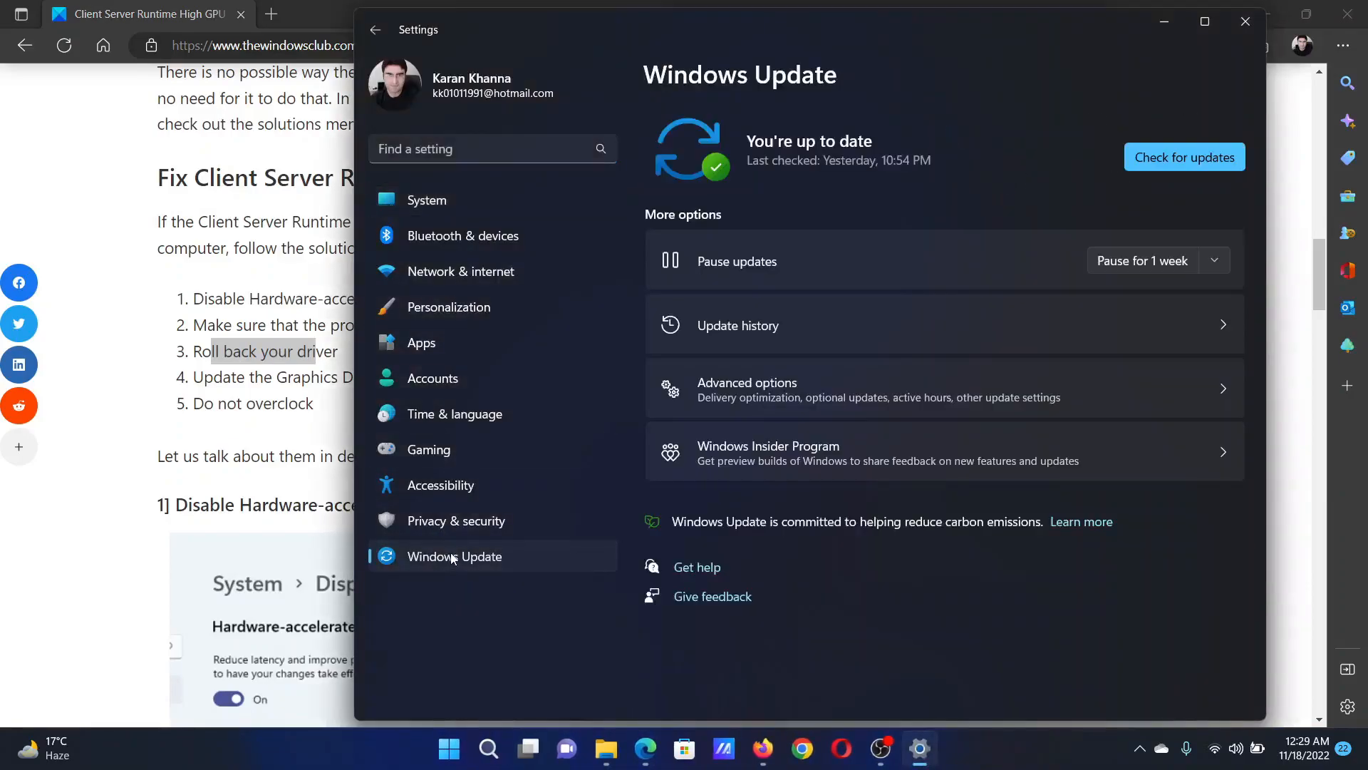
{"action": "mouse_move", "coordinate": [1195, 134]}
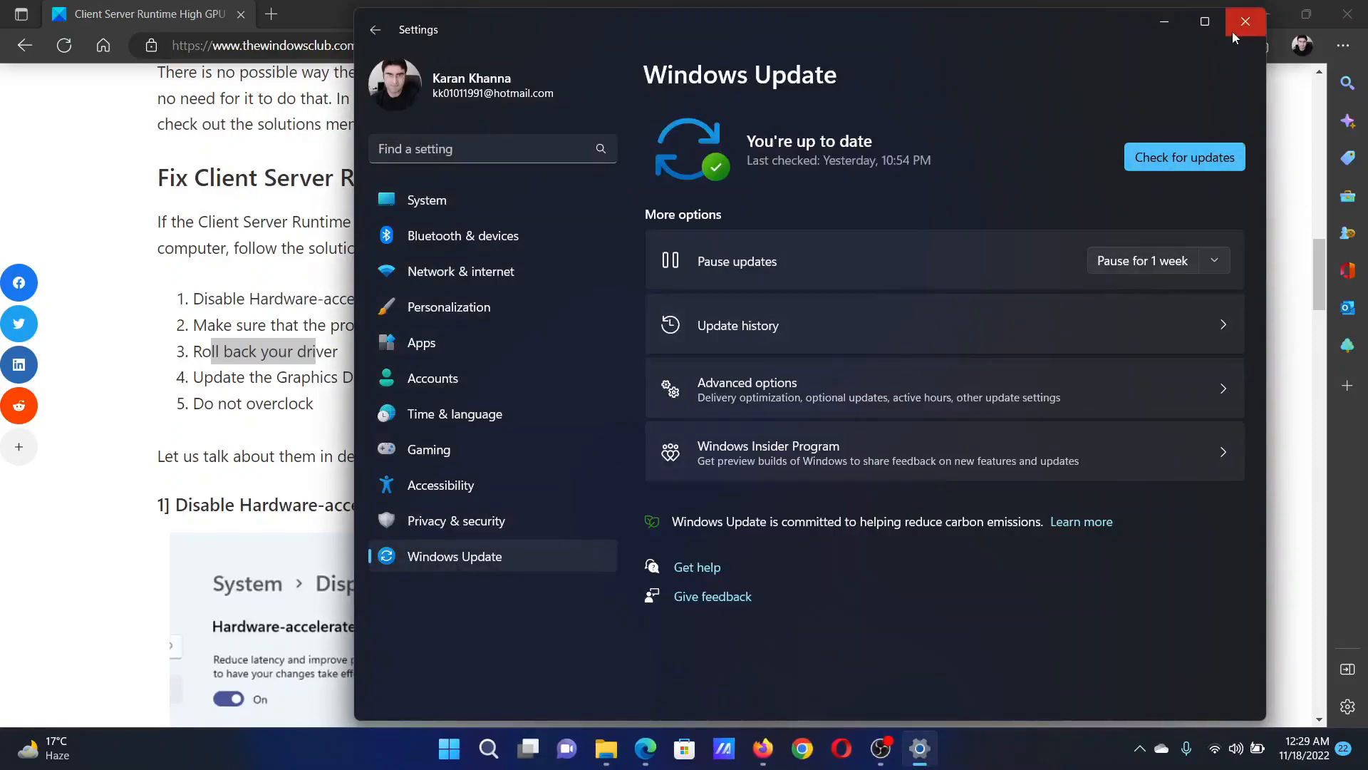
{"action": "left_click", "coordinate": [1246, 20]}
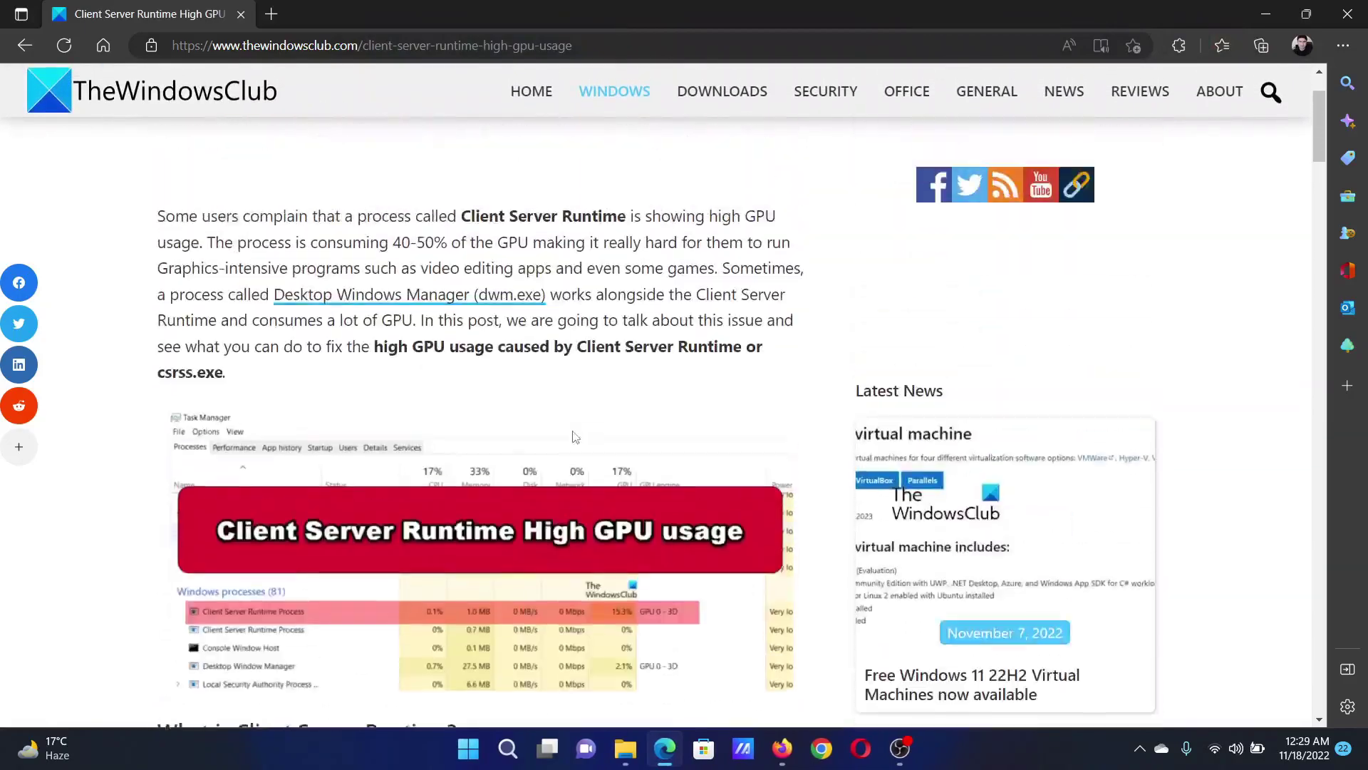
{"action": "scroll", "scroll_direction": "up", "scroll_amount": 3}
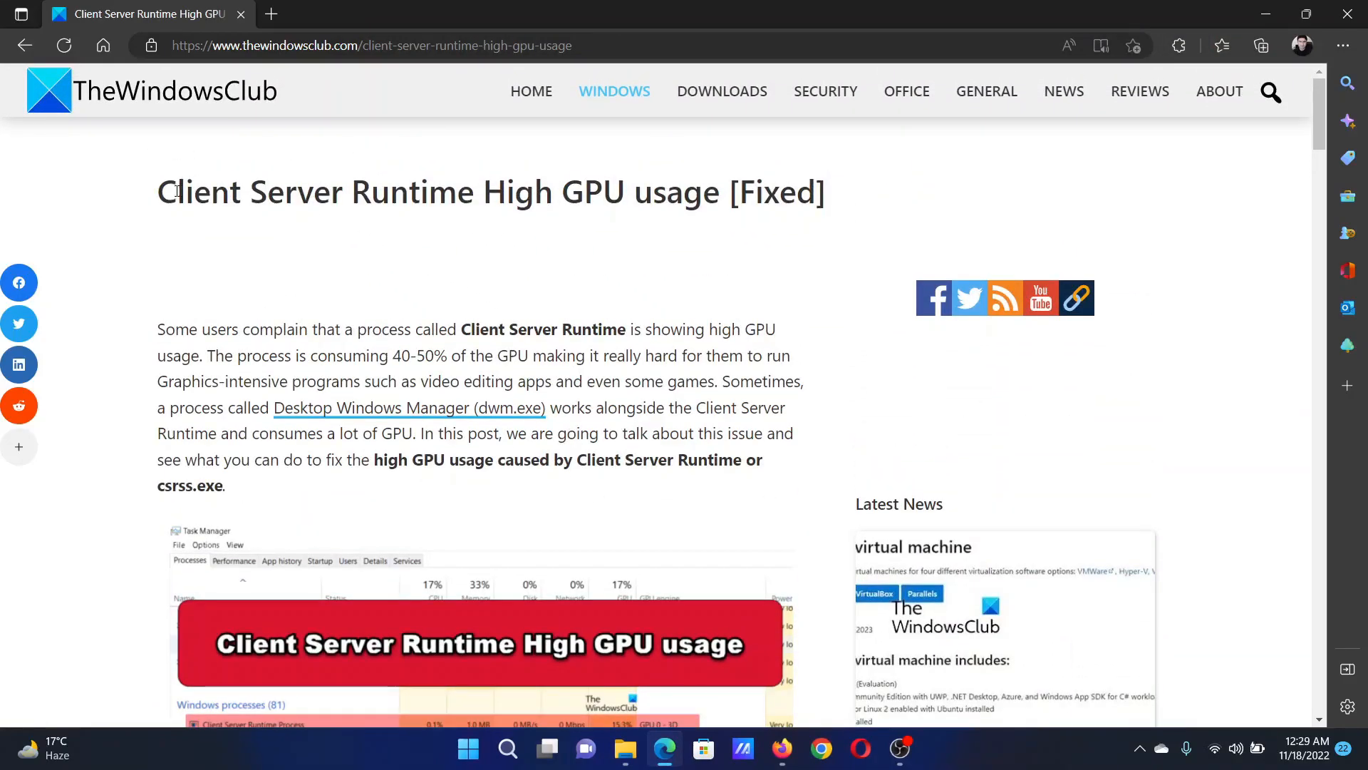
{"action": "left_click_drag", "start_coordinate": [166, 193], "coordinate": [707, 193]}
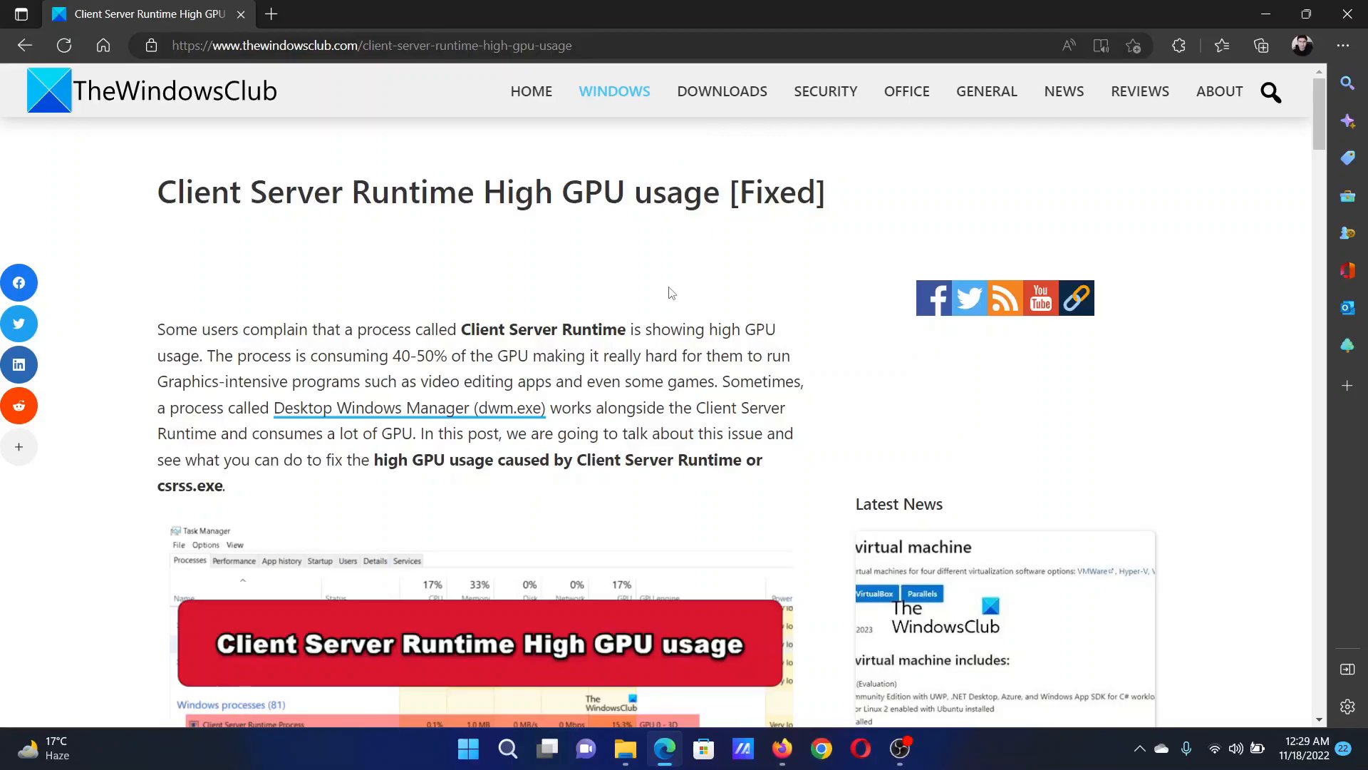
{"action": "mouse_move", "coordinate": [661, 288]}
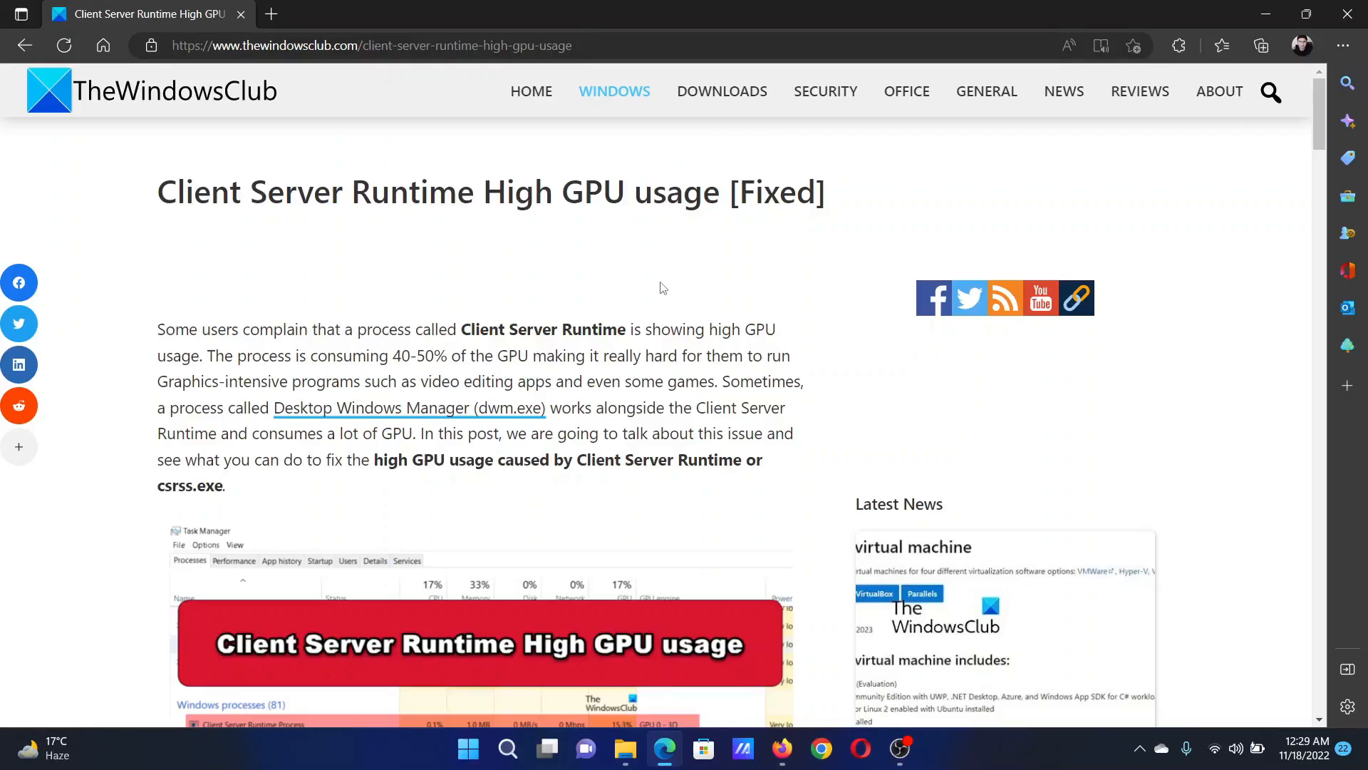